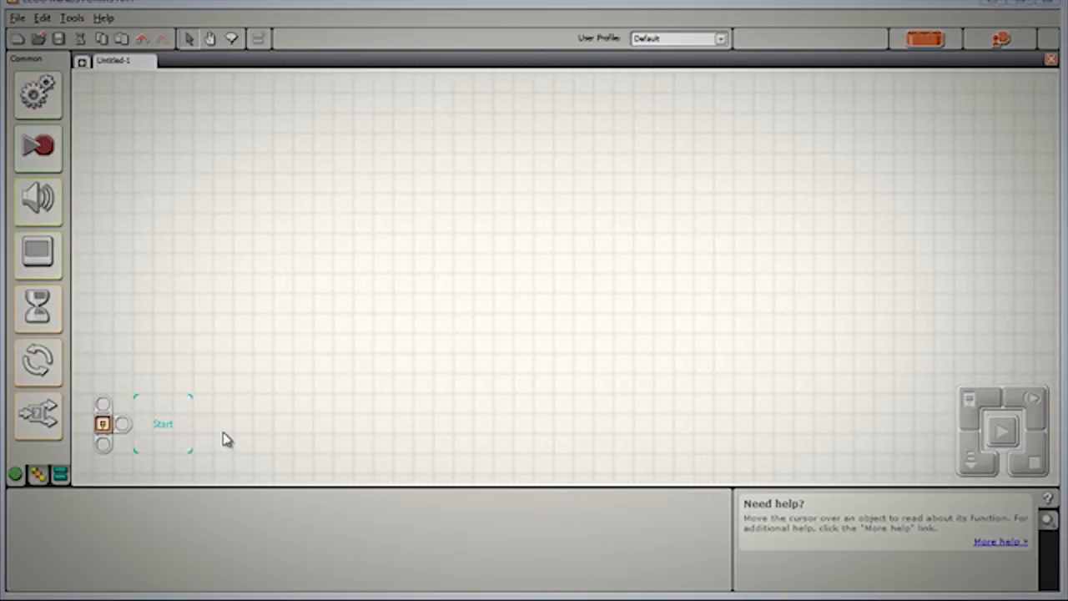
{"action": "mouse_move", "coordinate": [200, 406]}
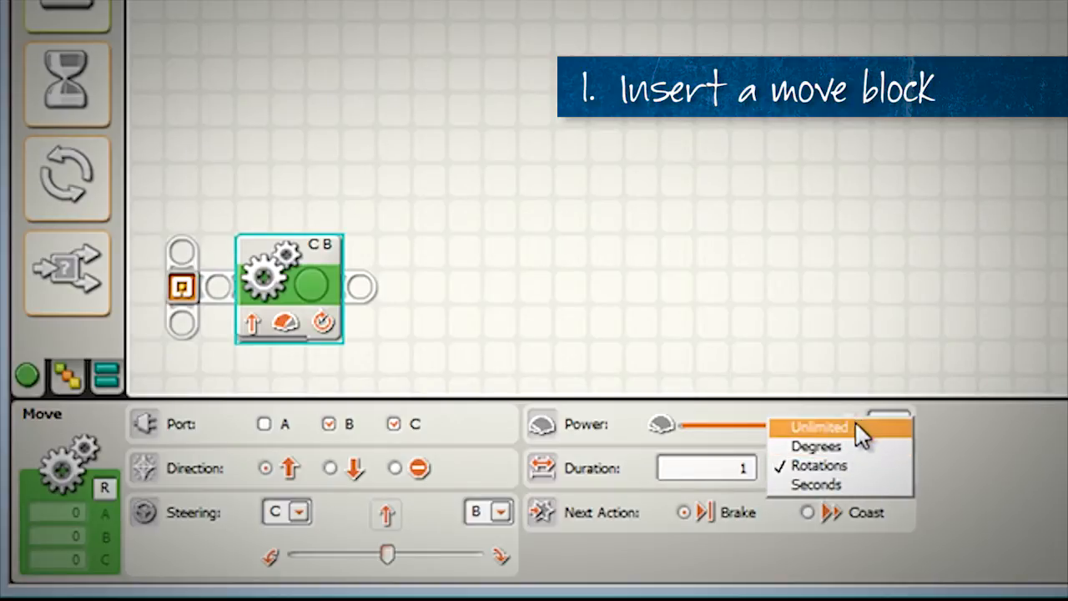
Set the move block for ports B and C to run for an unlimited duration.
{"action": "left_click", "coordinate": [818, 427]}
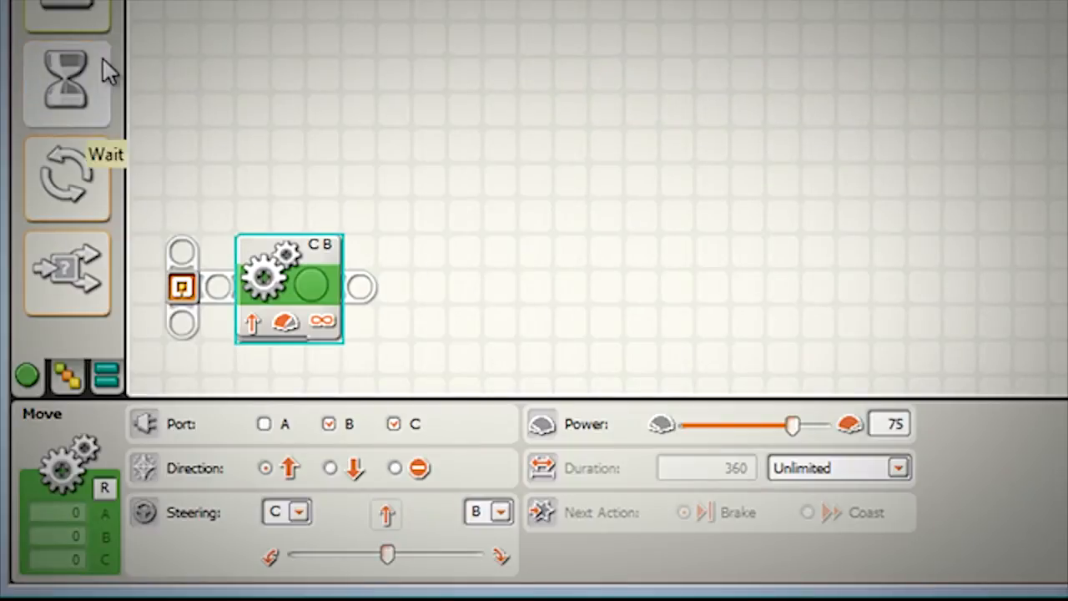
Add an ultrasonic distance wait block on port 4 after the move block and show its settings.
{"action": "left_click", "coordinate": [63, 80]}
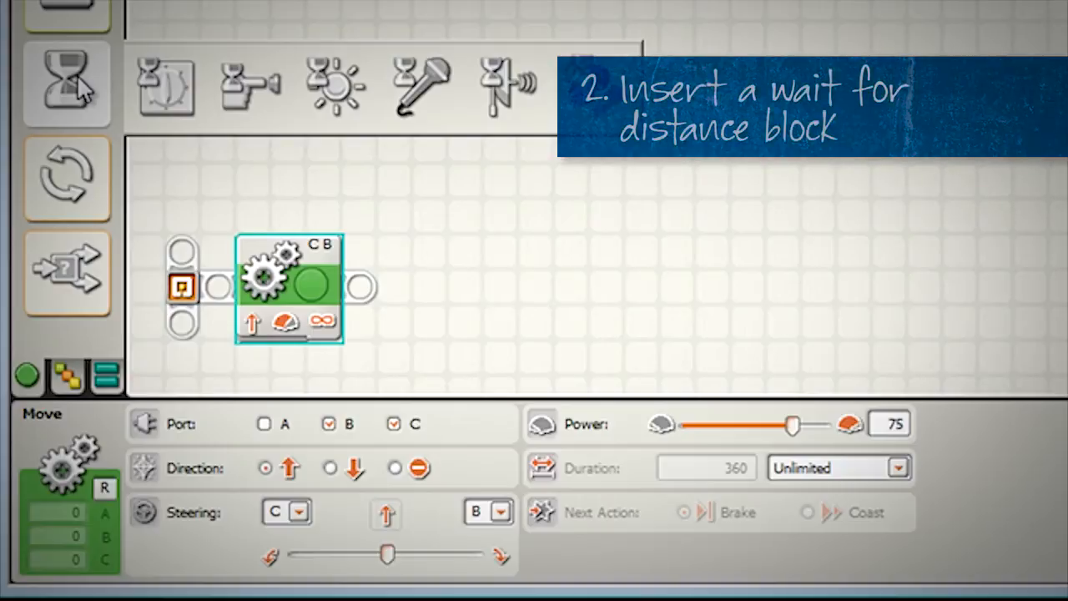
{"action": "mouse_move", "coordinate": [504, 92]}
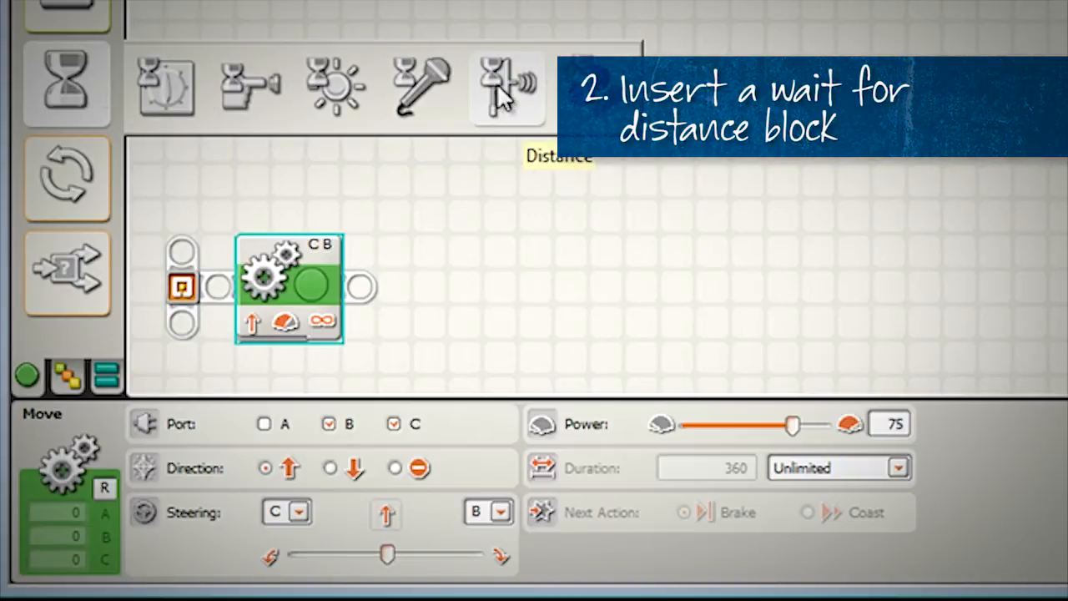
{"action": "left_click_drag", "start_coordinate": [508, 87], "coordinate": [409, 242]}
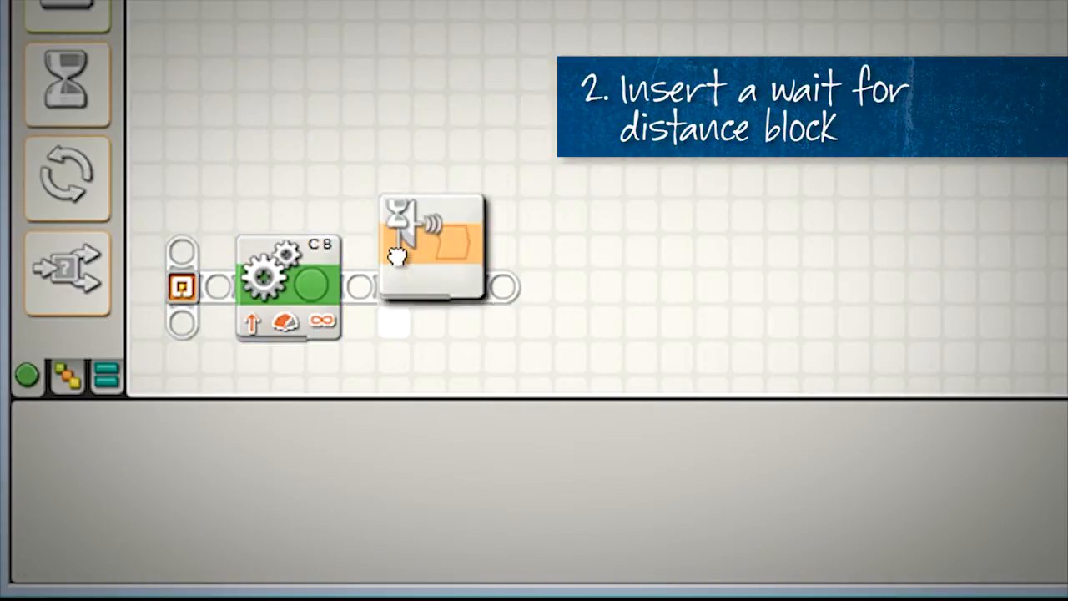
{"action": "left_click", "coordinate": [400, 259]}
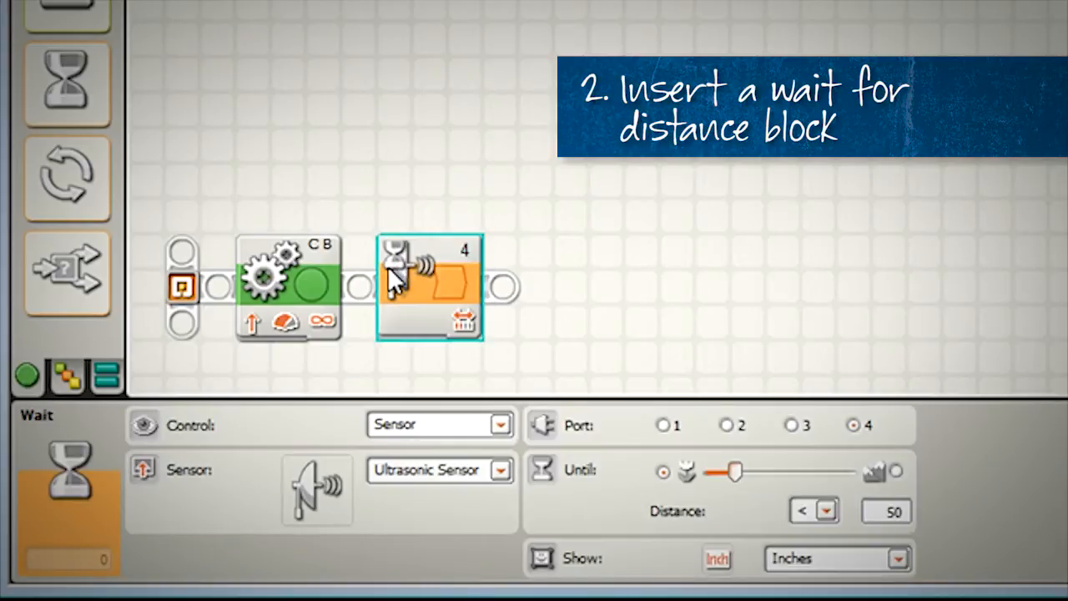
{"action": "mouse_move", "coordinate": [400, 281]}
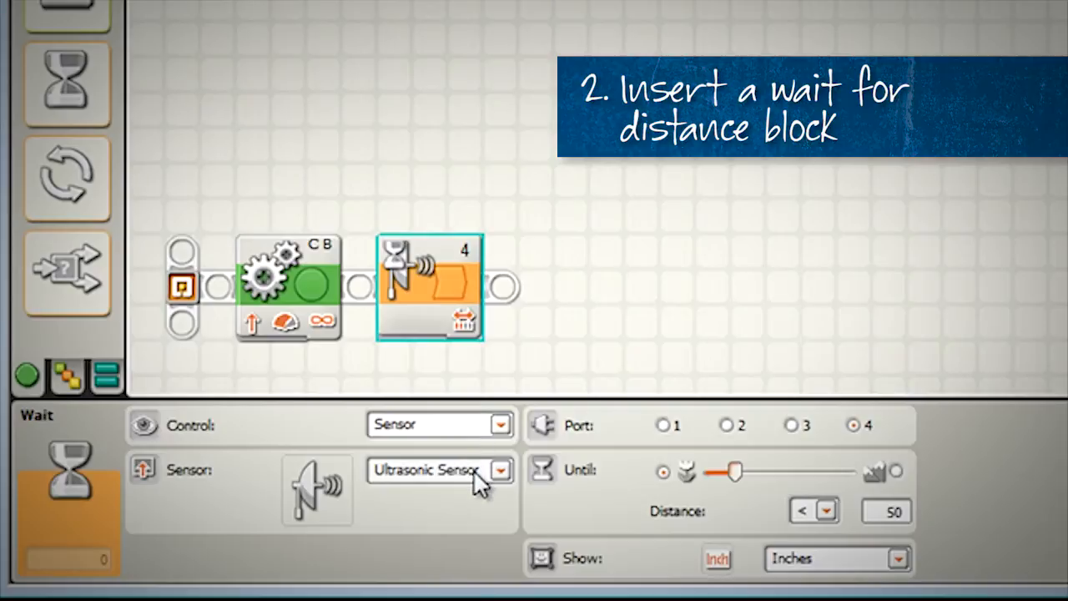
{"action": "mouse_move", "coordinate": [658, 457]}
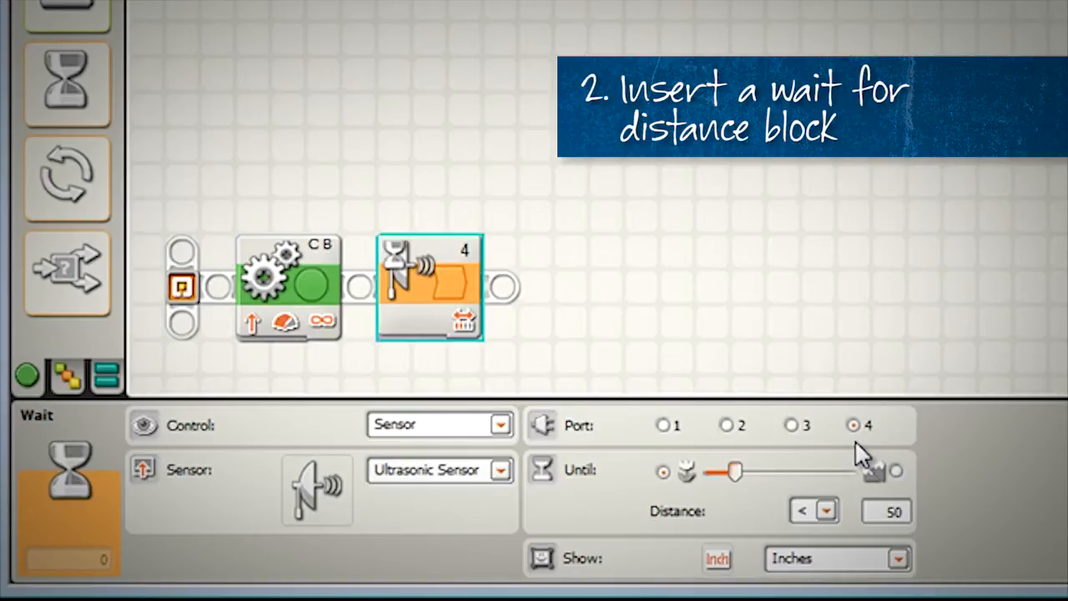
{"action": "mouse_move", "coordinate": [598, 509]}
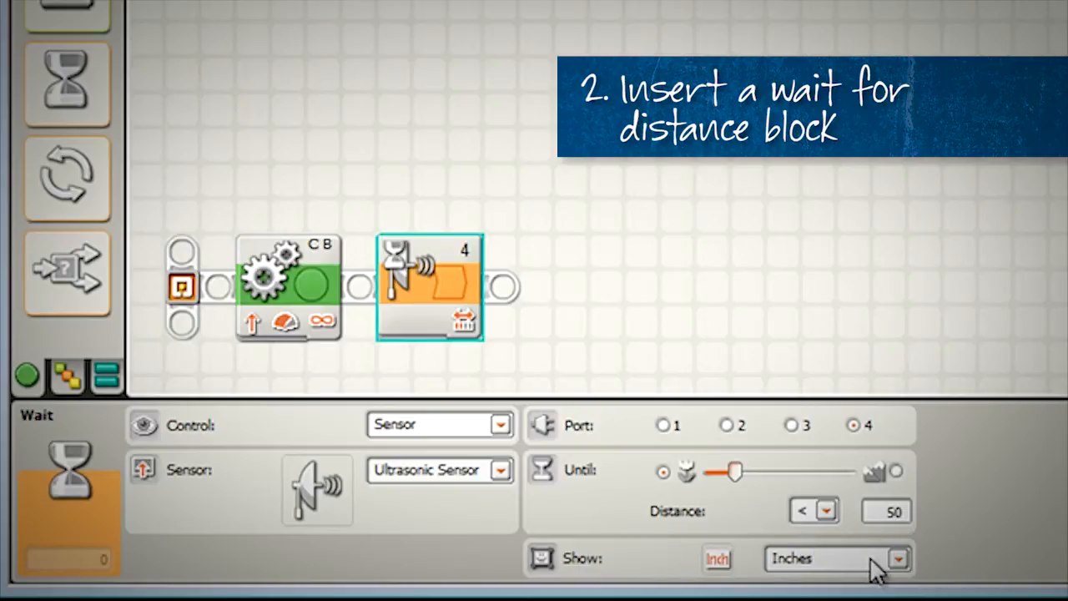
{"action": "mouse_move", "coordinate": [835, 576]}
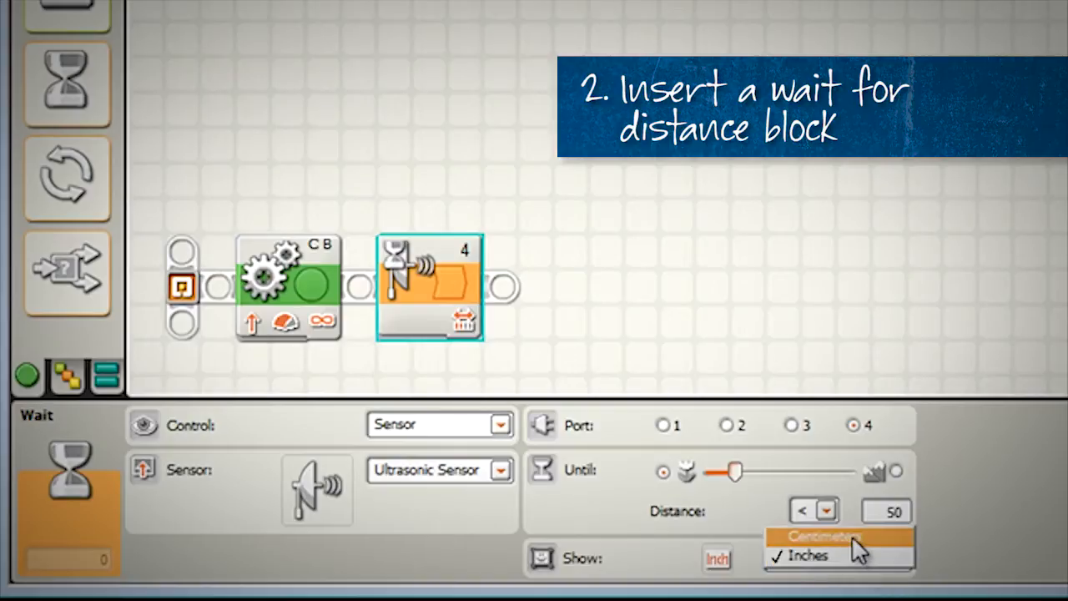
Set the wait block to trigger when distance is less than 15 centimetres.
{"action": "left_click", "coordinate": [827, 534]}
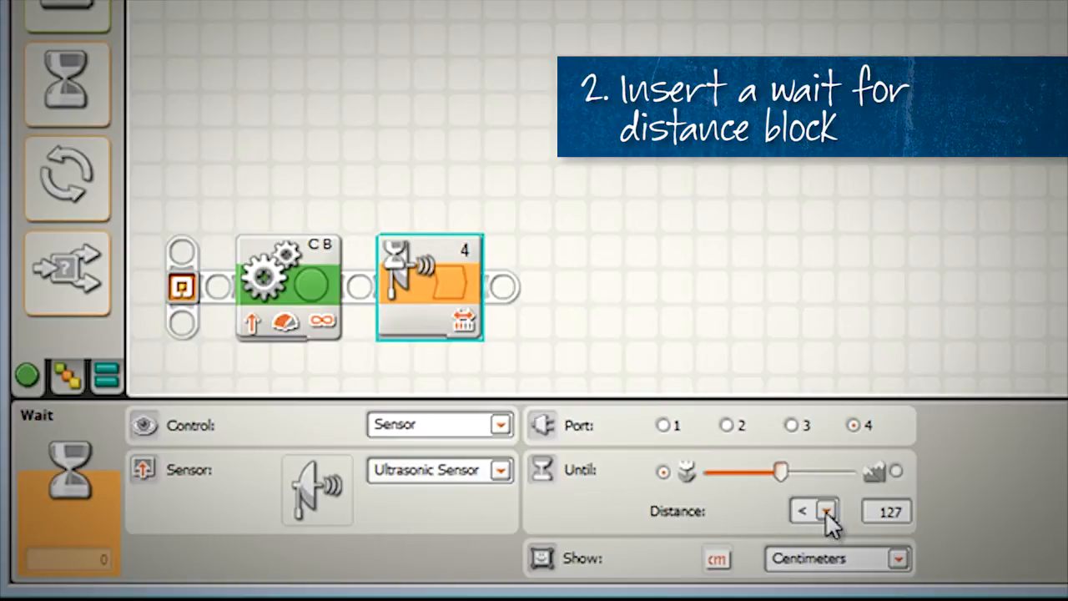
{"action": "left_click", "coordinate": [821, 511]}
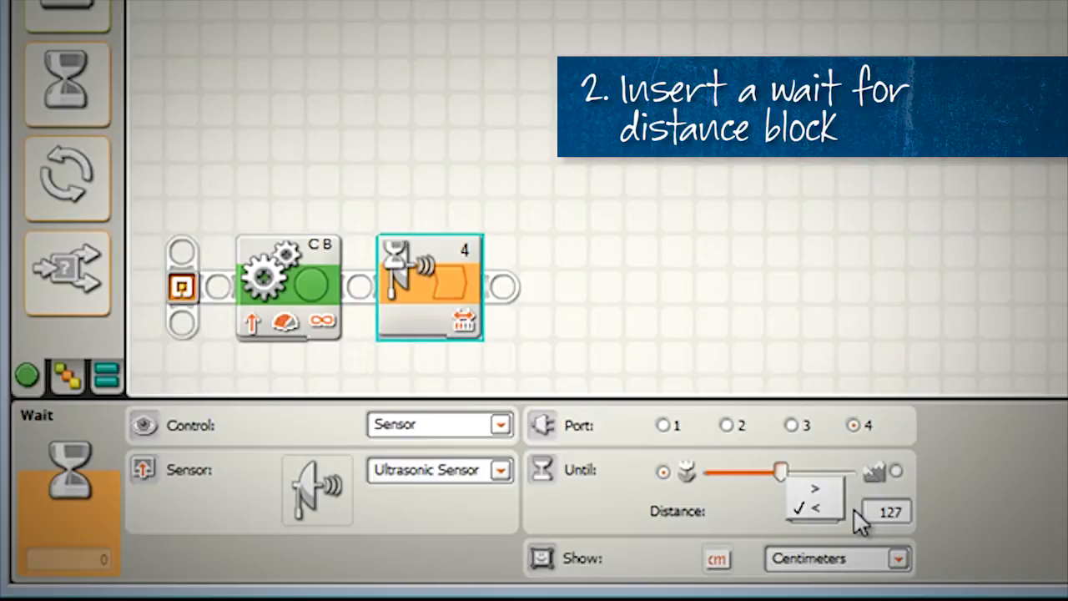
{"action": "left_click", "coordinate": [811, 509]}
{"action": "type", "text": "15"}
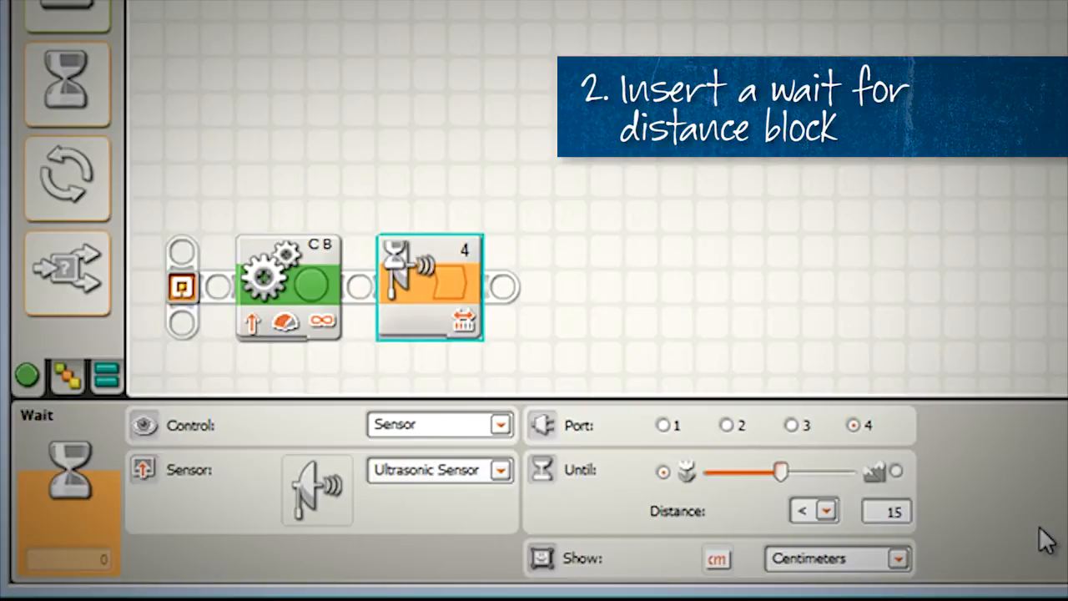
{"action": "left_click_drag", "start_coordinate": [782, 471], "coordinate": [715, 471]}
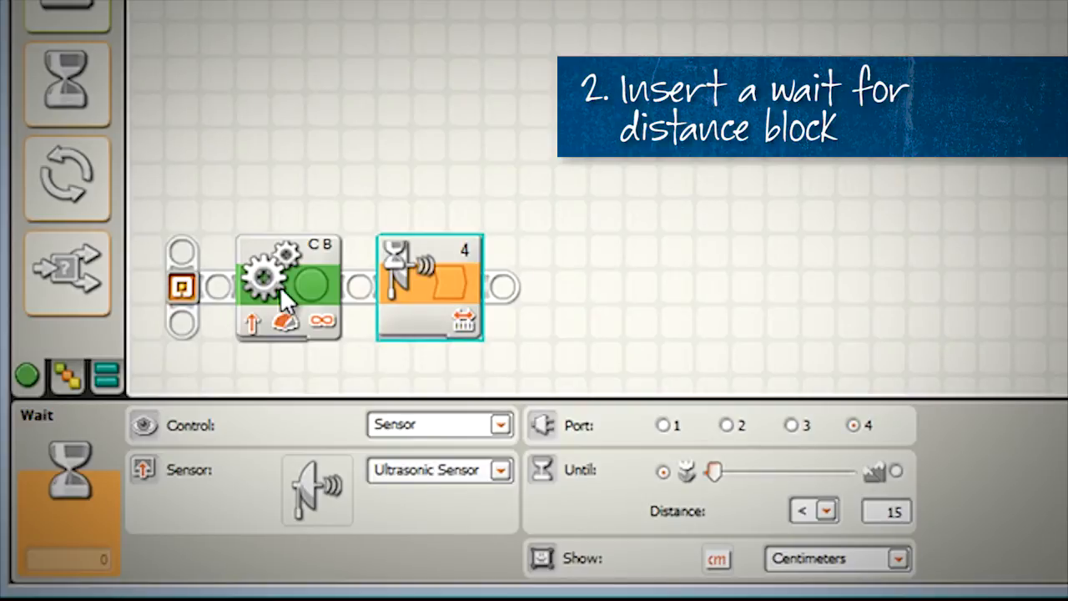
Review the first move block's settings and select the wait block again.
{"action": "left_click", "coordinate": [287, 284]}
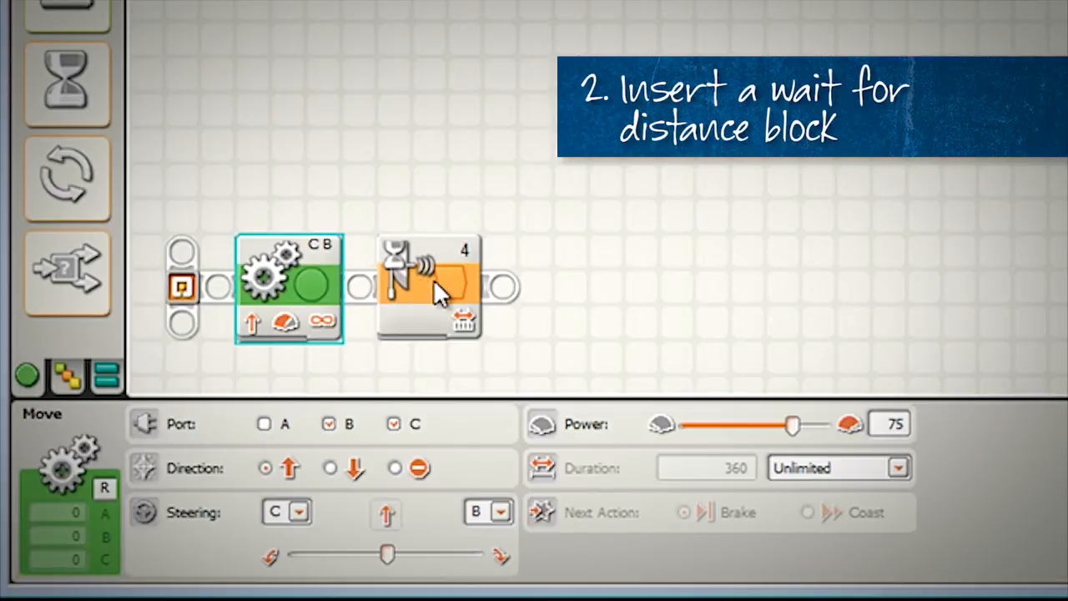
{"action": "left_click", "coordinate": [427, 284]}
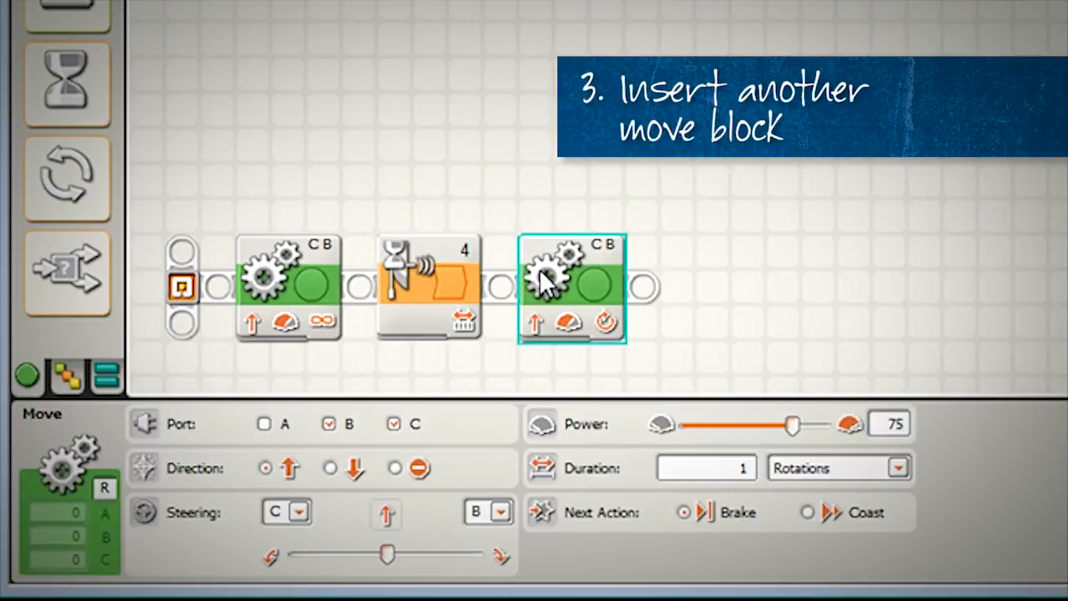
Set the second move block's direction to Stop so it halts the motors.
{"action": "left_click", "coordinate": [391, 467]}
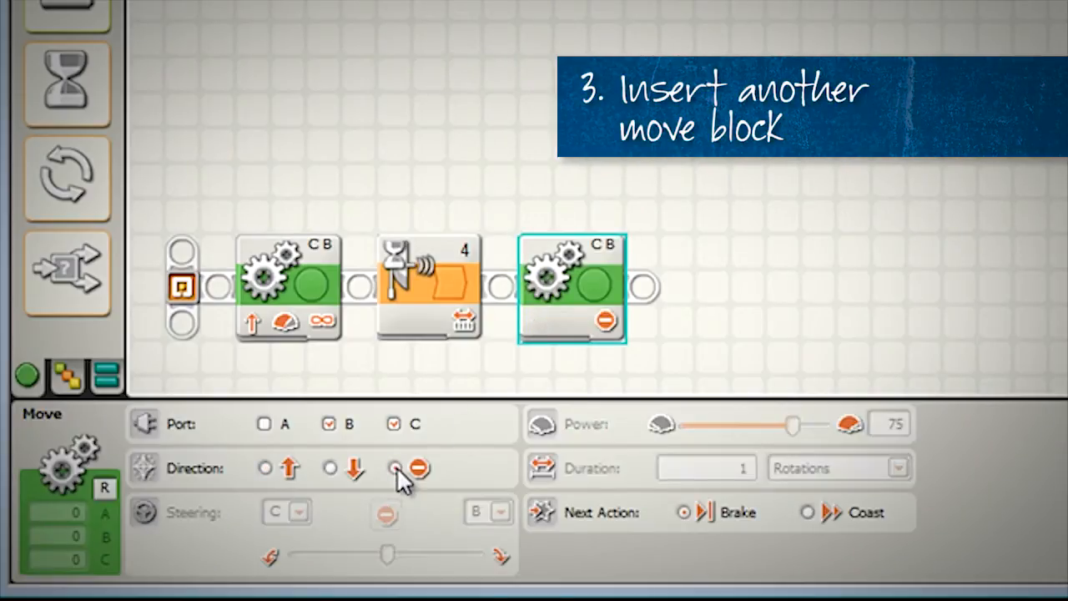
{"action": "mouse_move", "coordinate": [397, 477]}
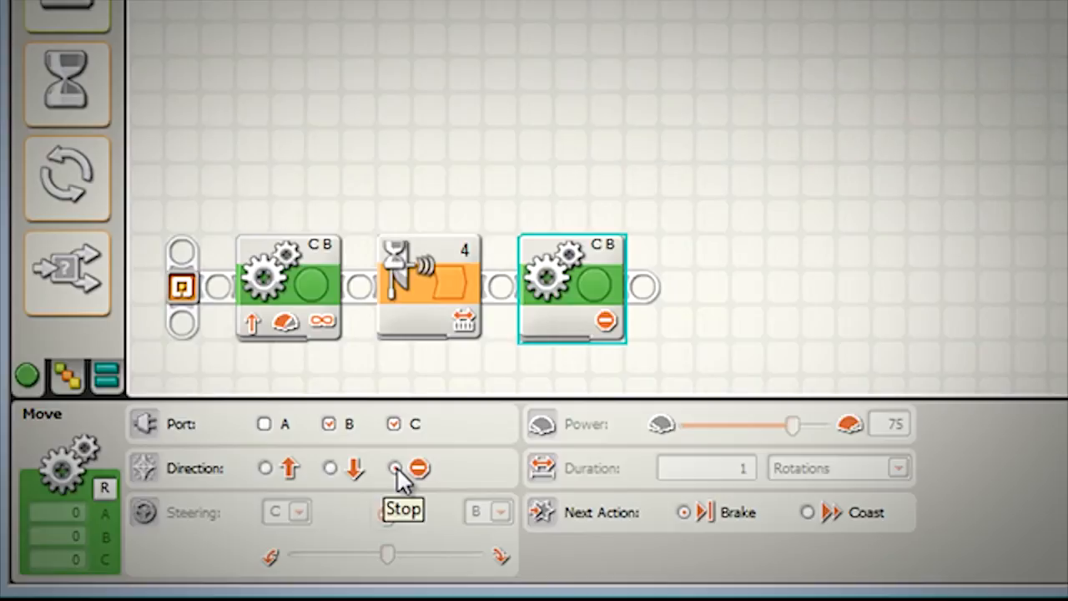
{"action": "left_click", "coordinate": [287, 283]}
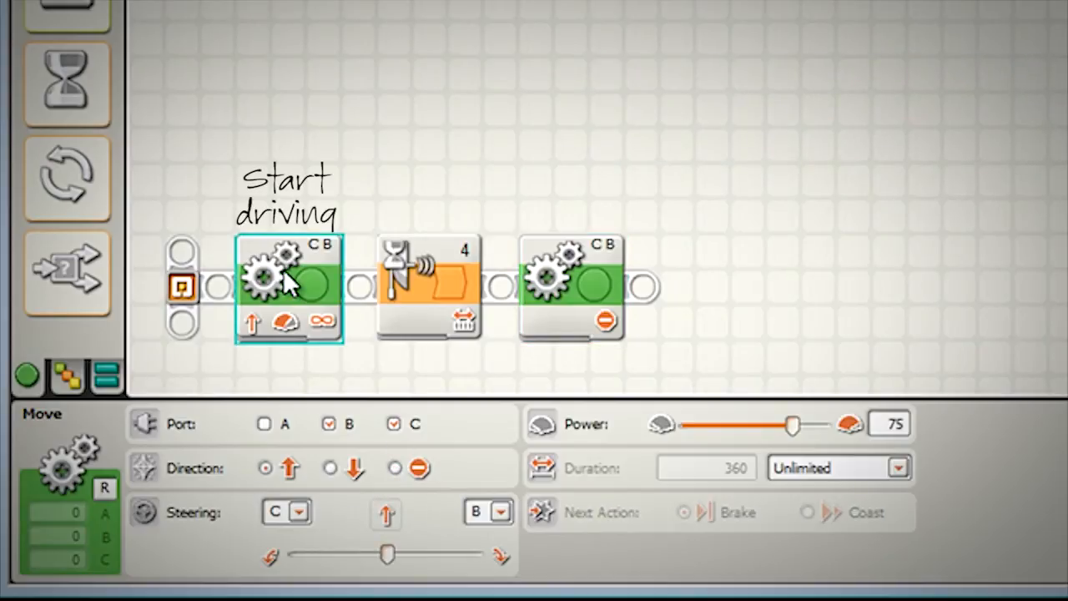
{"action": "left_click", "coordinate": [424, 283]}
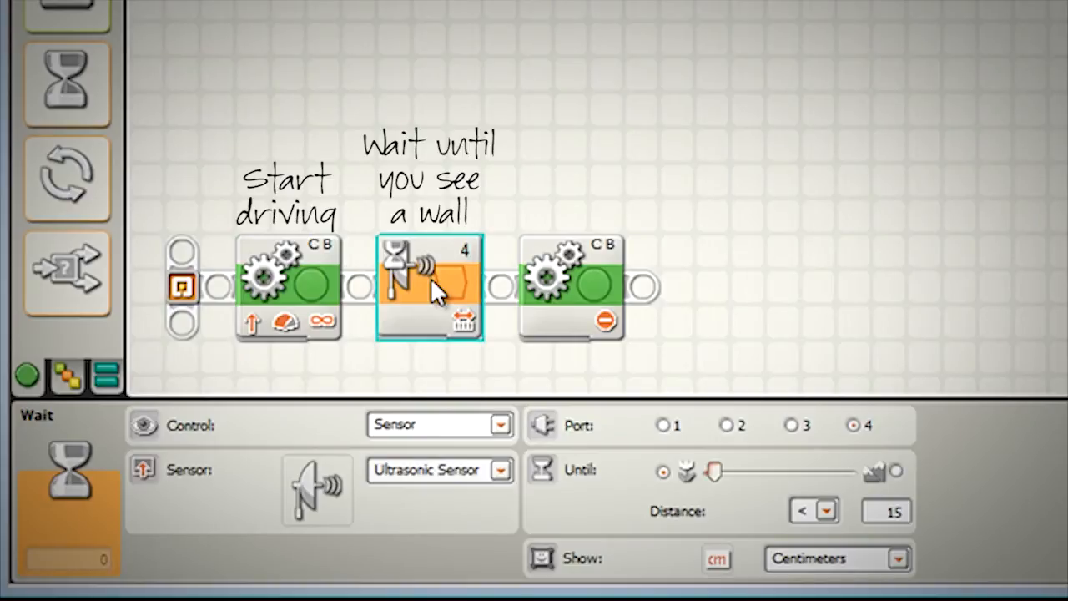
{"action": "left_click", "coordinate": [571, 283]}
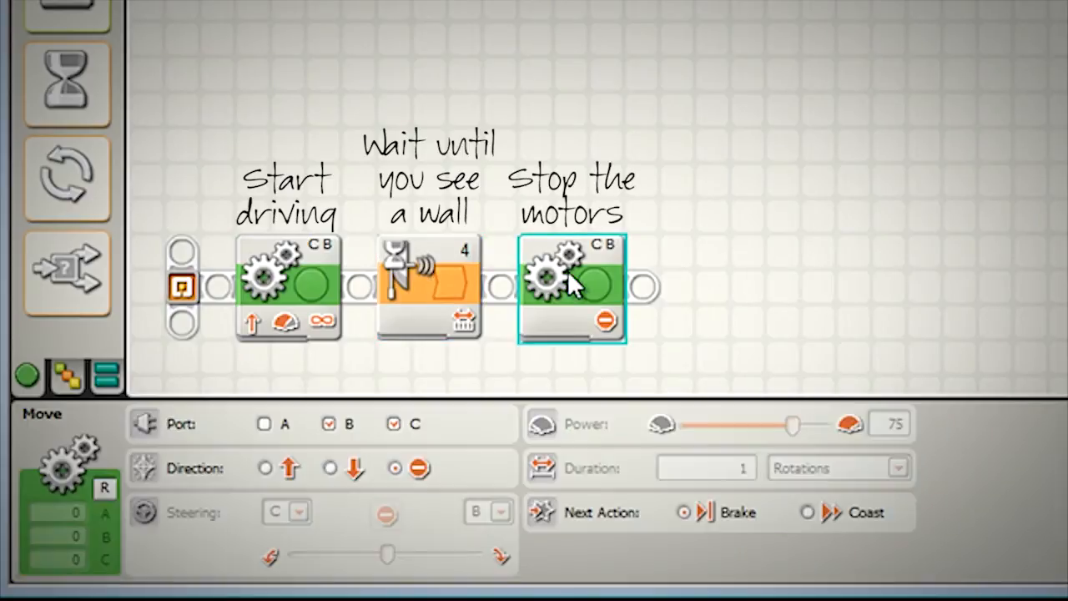